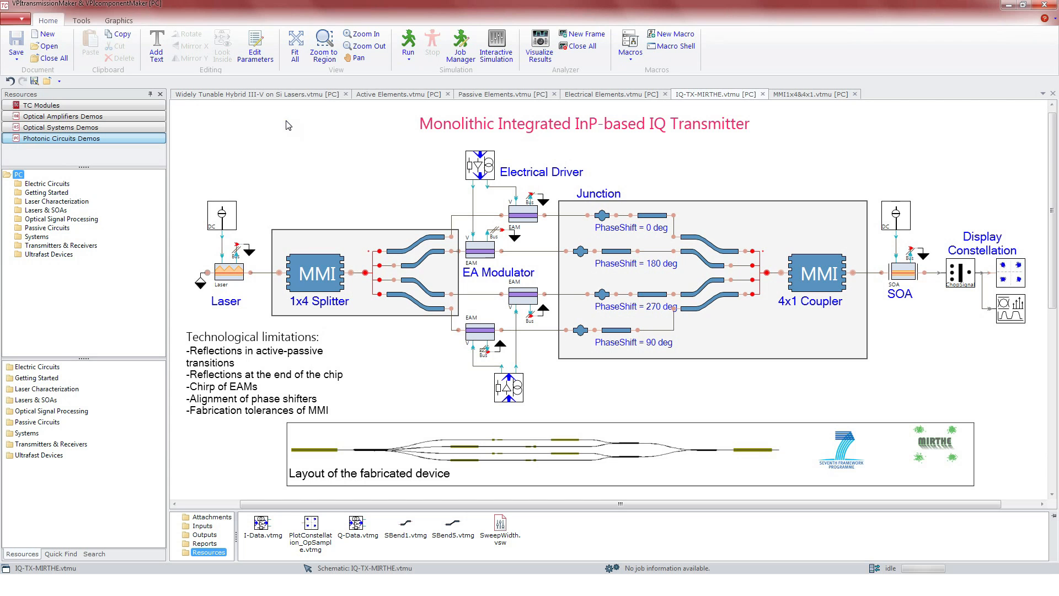
Open the Laser block's Parameter Editor from the IQ-TX-MIRTHE schematic.
double_click(226, 275)
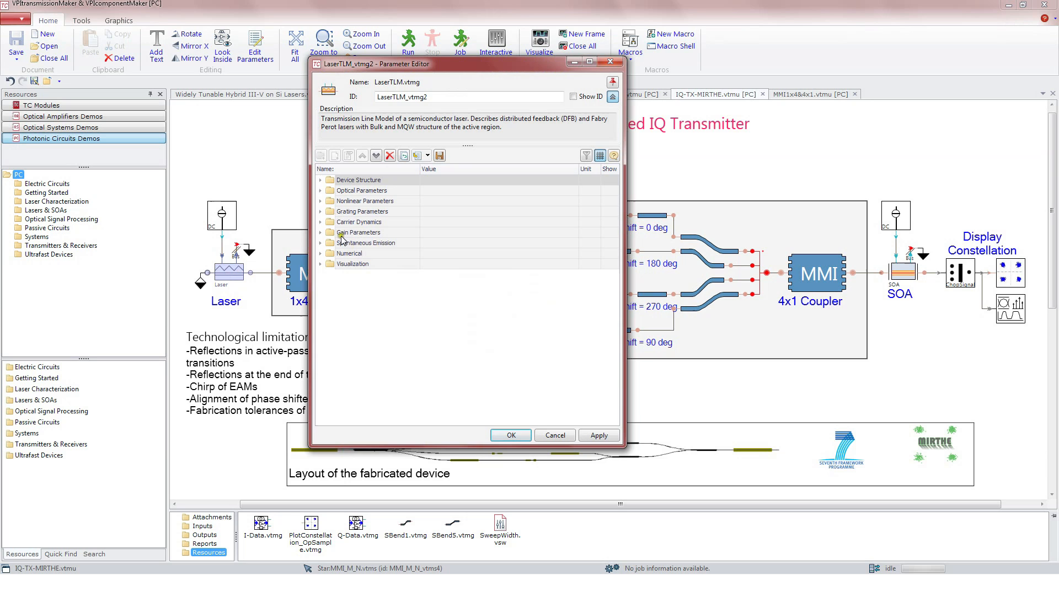
Expand Device Structure, check ActiveRegionType (MQW), and expand Nonlinear Parameters.
click(319, 181)
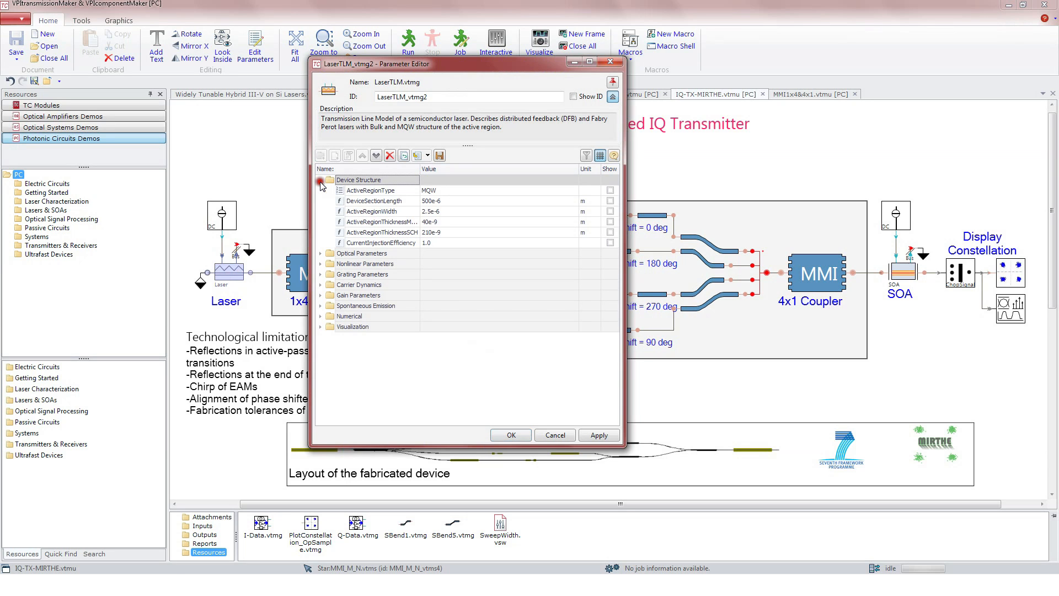
mouse_move(412, 194)
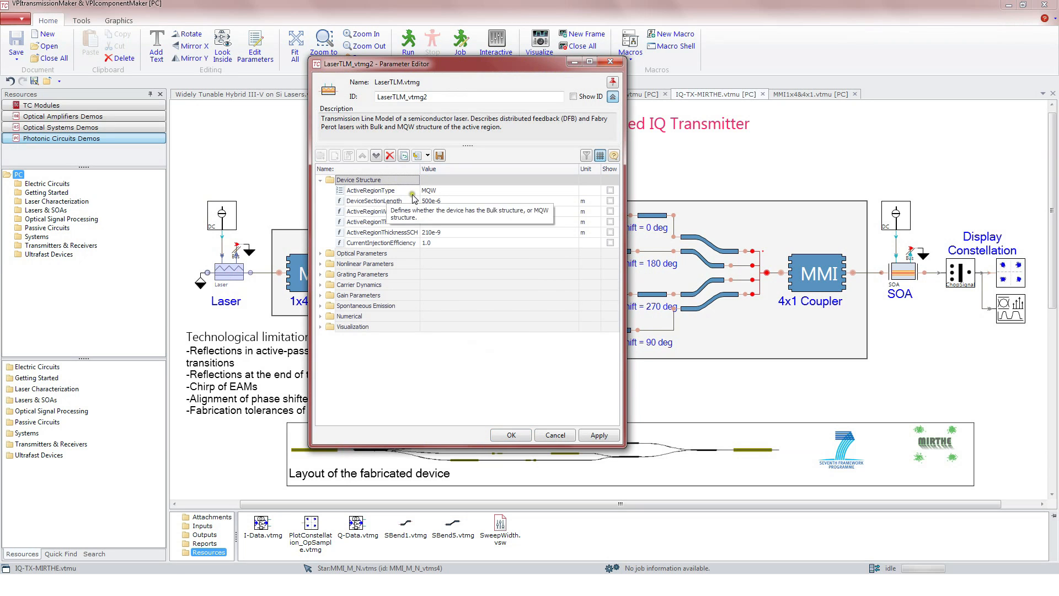
click(379, 190)
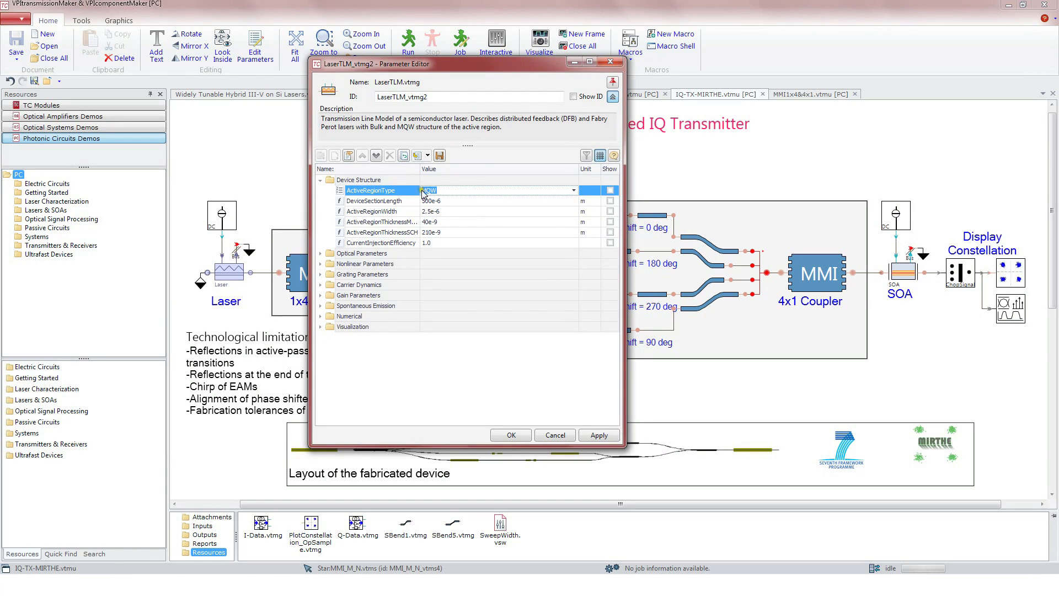
click(323, 253)
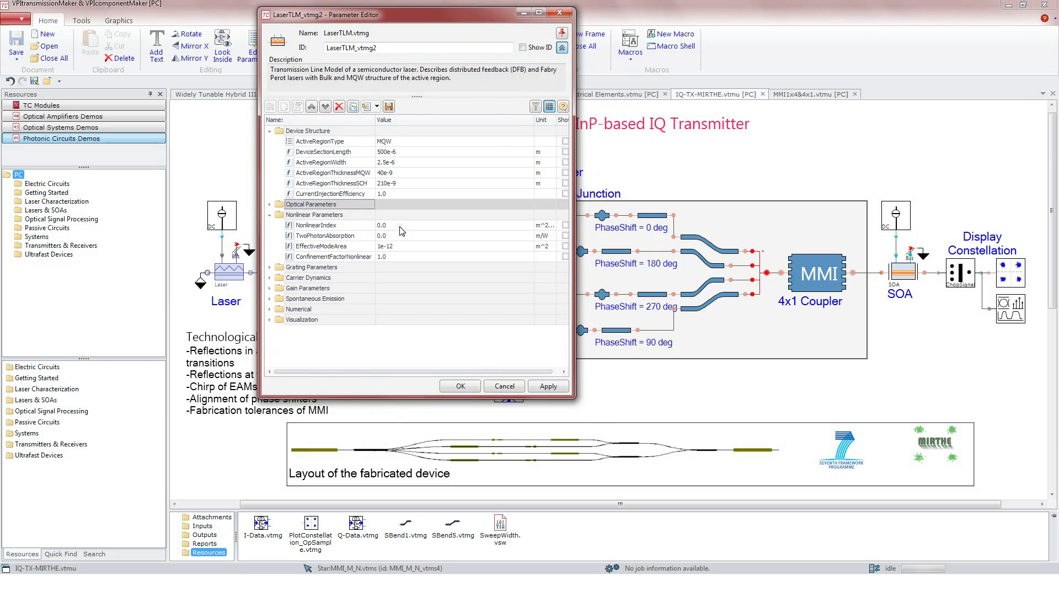
Collapse Nonlinear Parameters and expand Grating Parameters (IndexCoupling -6000, GainCoupling -400).
click(318, 225)
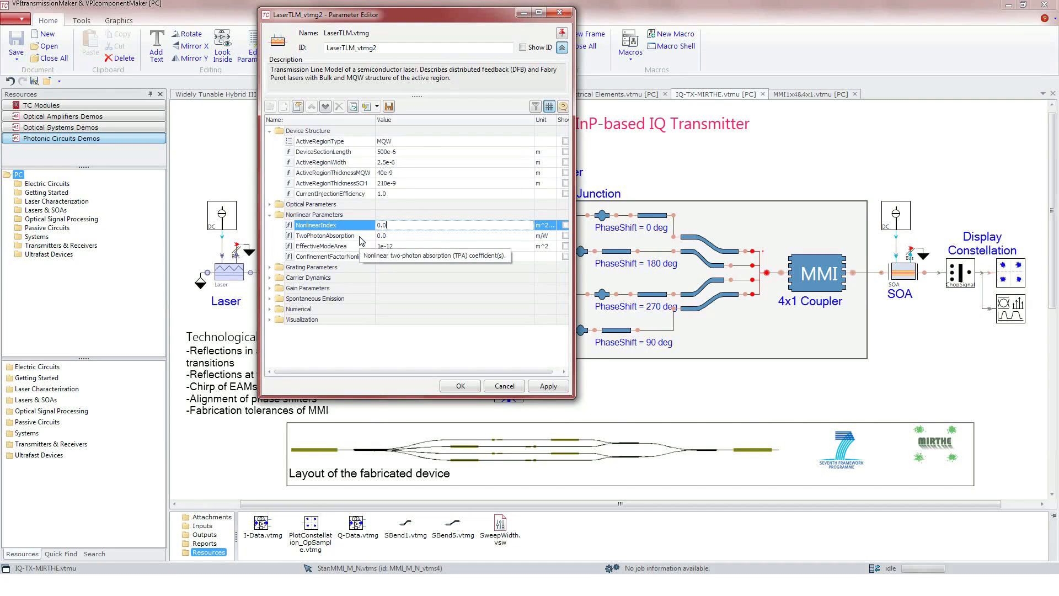
click(269, 214)
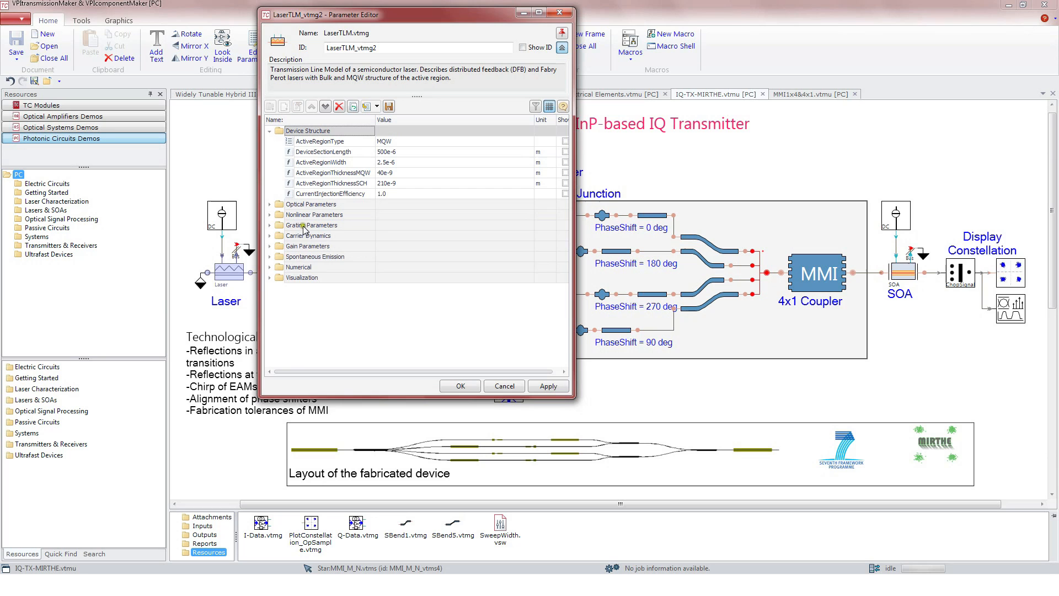
click(271, 225)
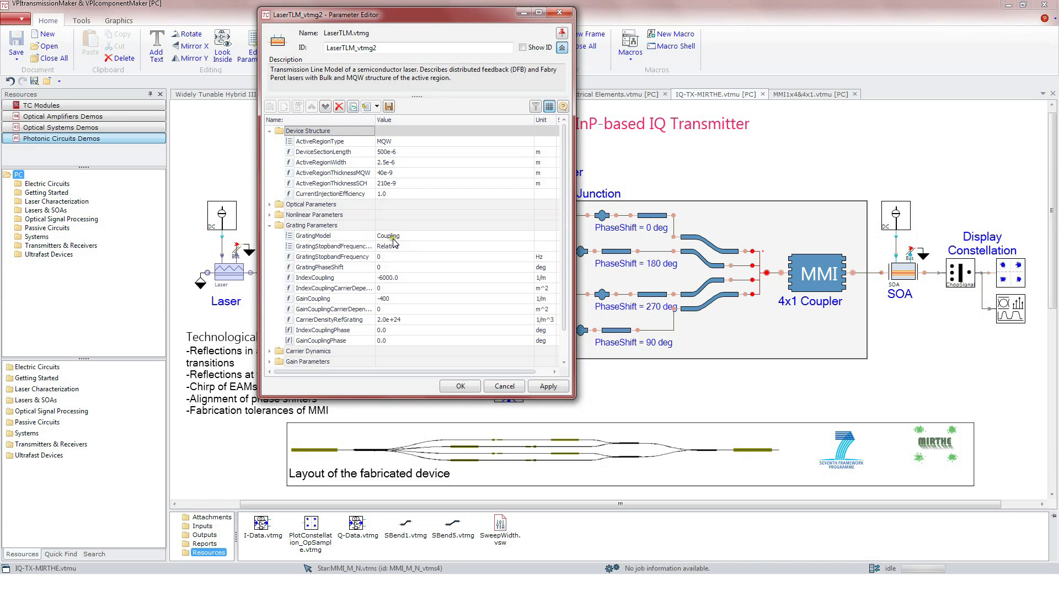